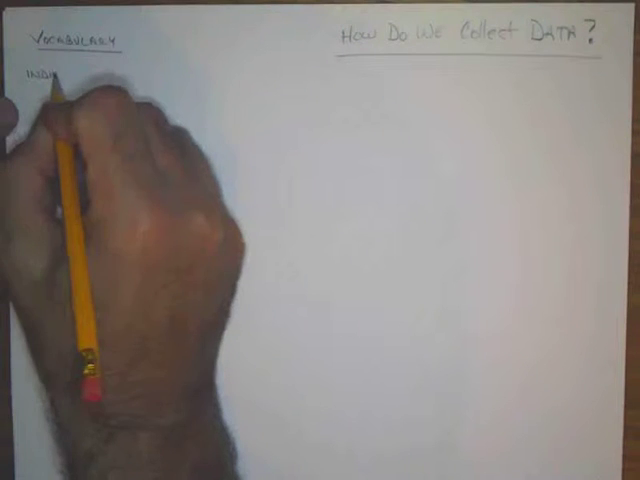
text(INDIVIDUAL)
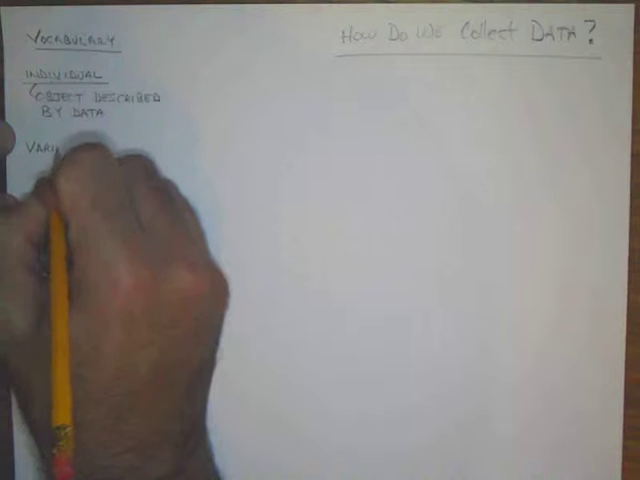
text(VARIABLE)
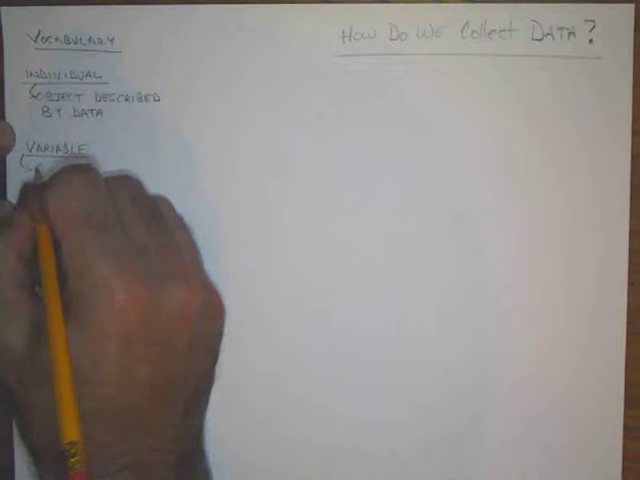
text(CHARACTERISTIC OF)
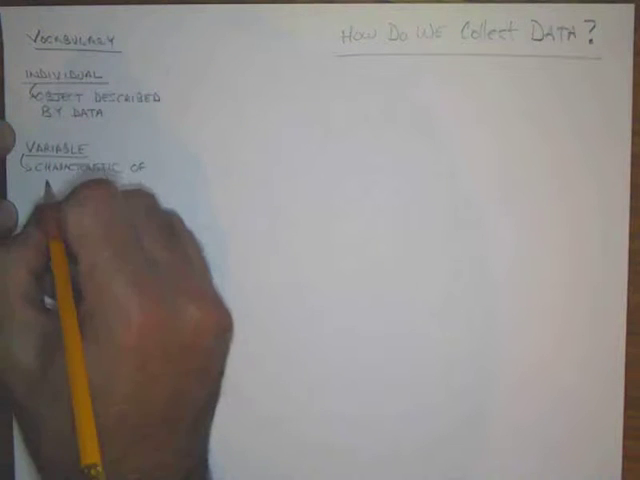
text(indiv)
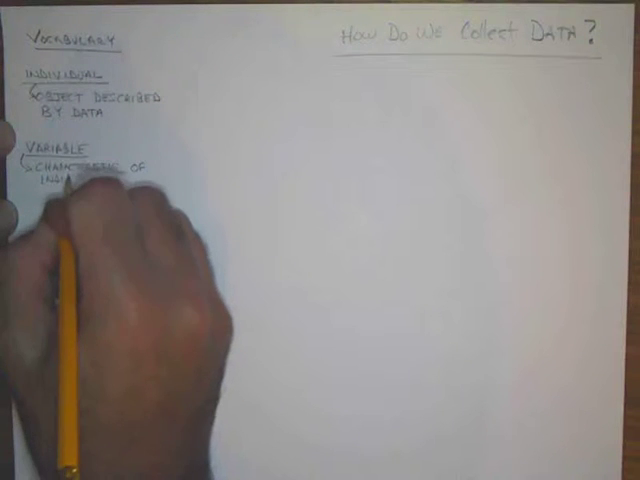
mouse_move(100, 180)
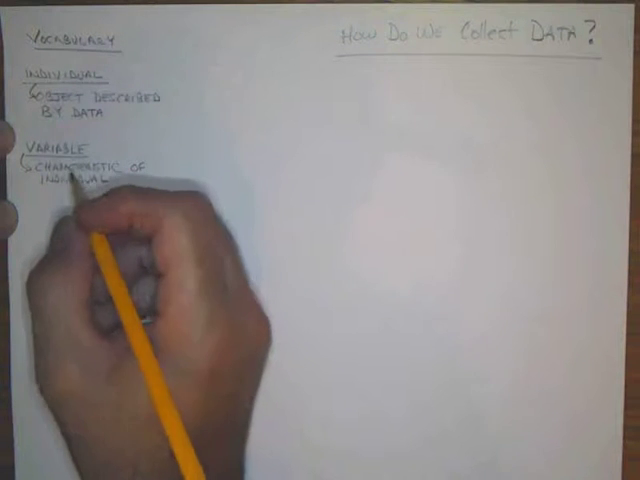
mouse_move(130, 250)
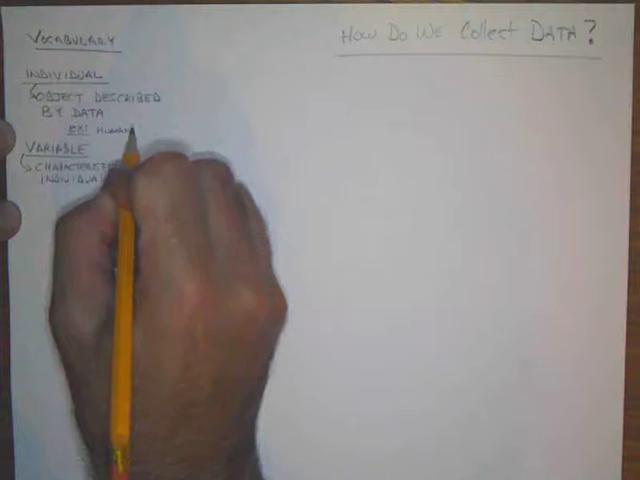
text(characteristic of individual)
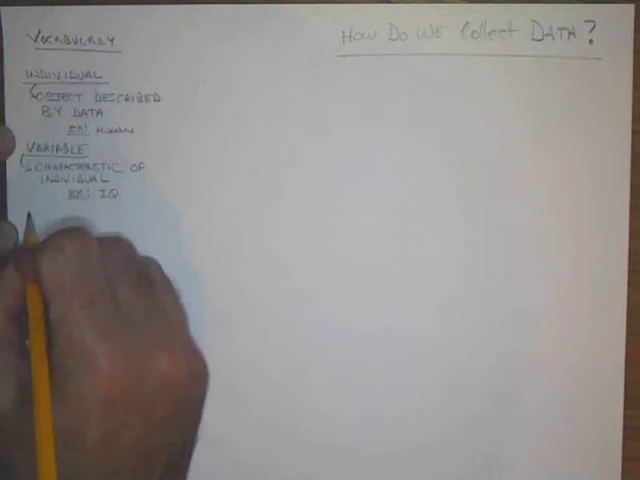
text(TREATM)
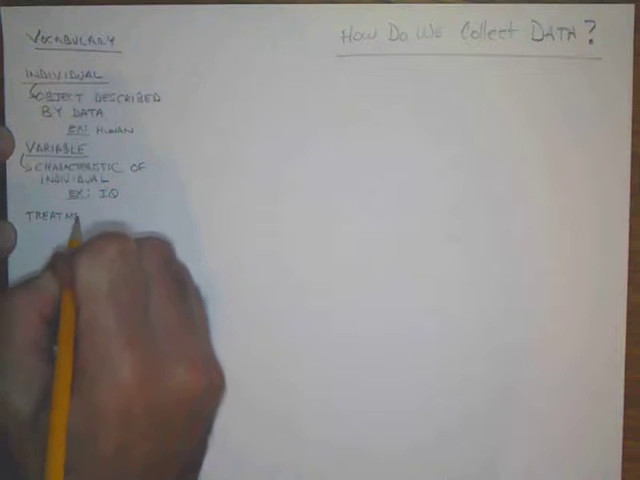
text(TREATMENT)
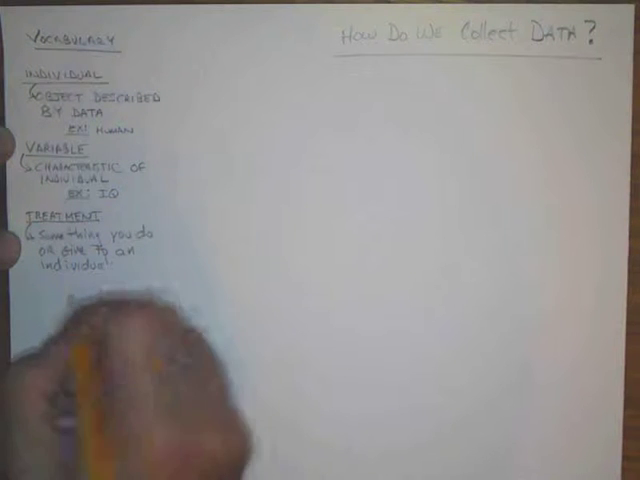
text(Ex)
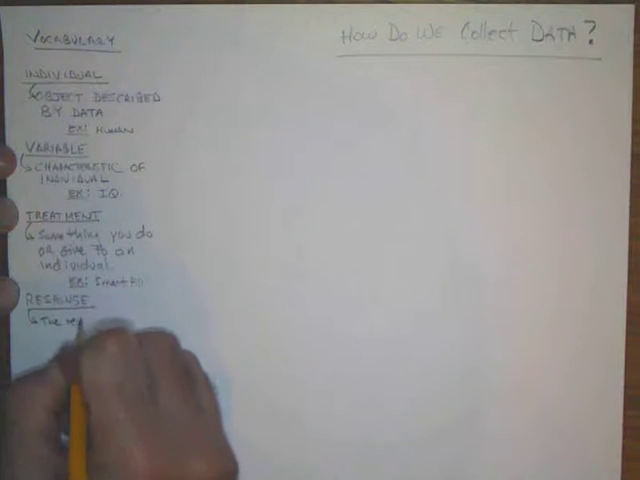
text(the reaction of an)
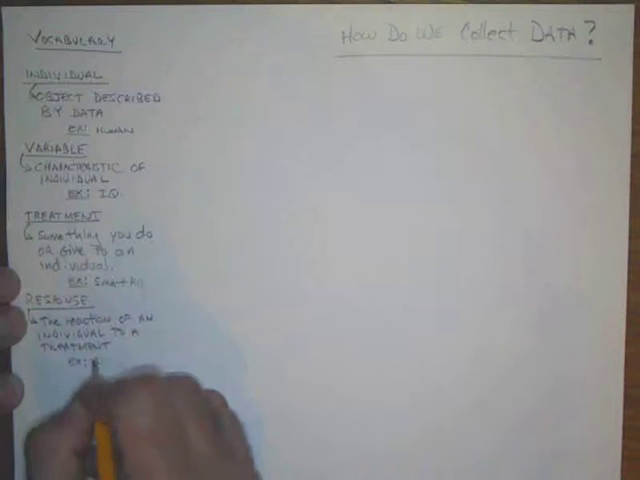
text(EX: IQ goes up)
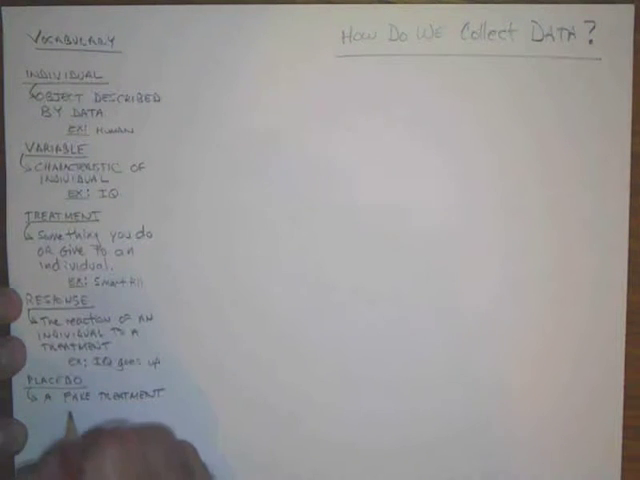
text(EX: Sugar Pill)
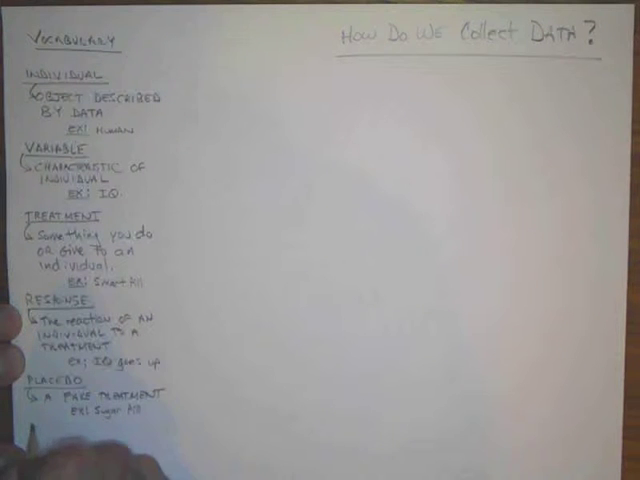
text(EXPE)
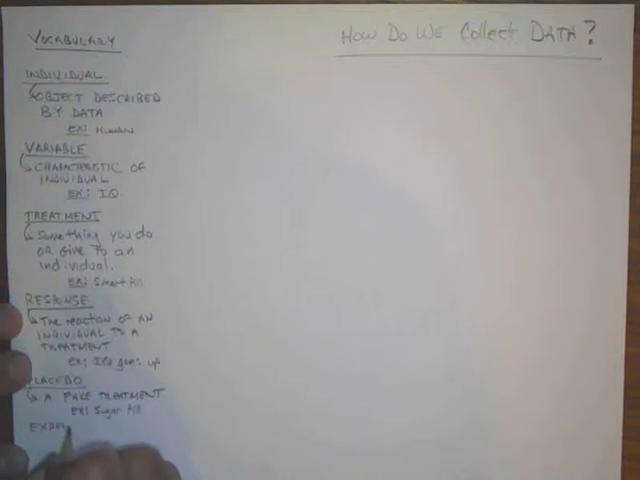